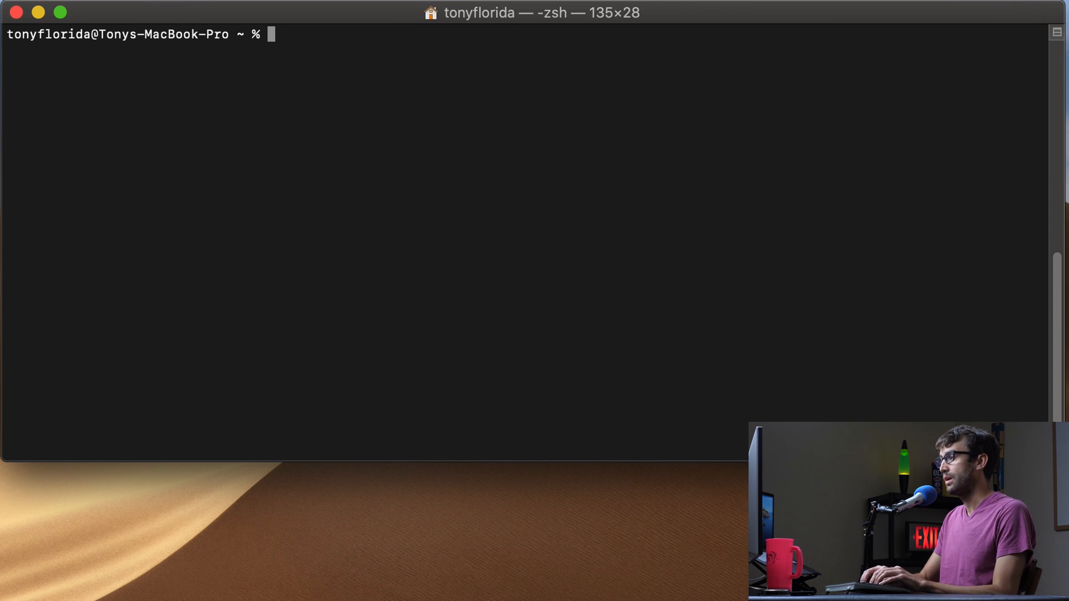
{"action": "type", "text": "ssh ro"}
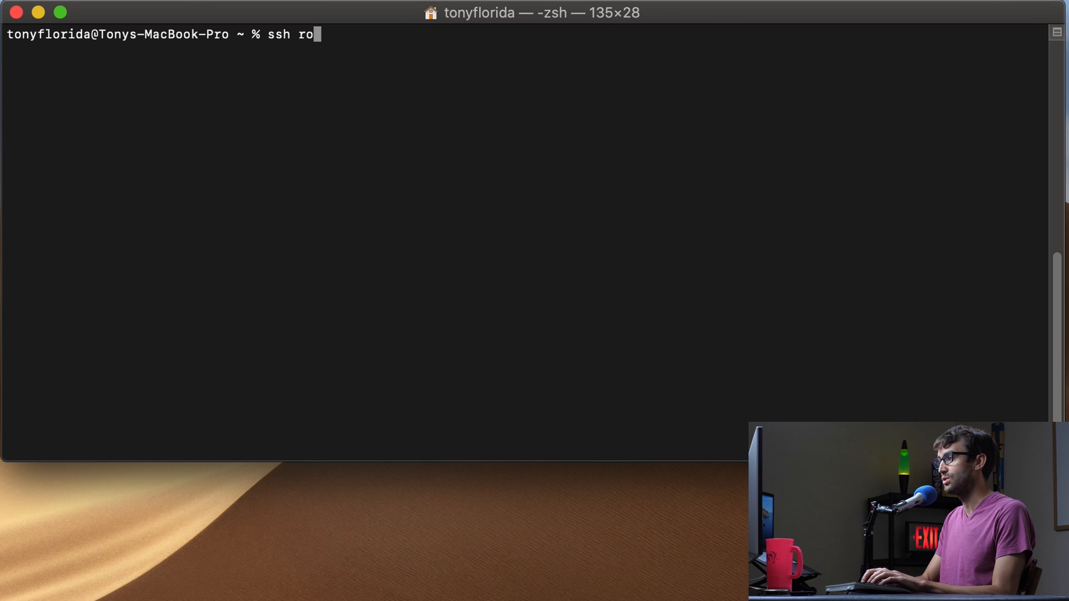
{"action": "type", "text": "ot"}
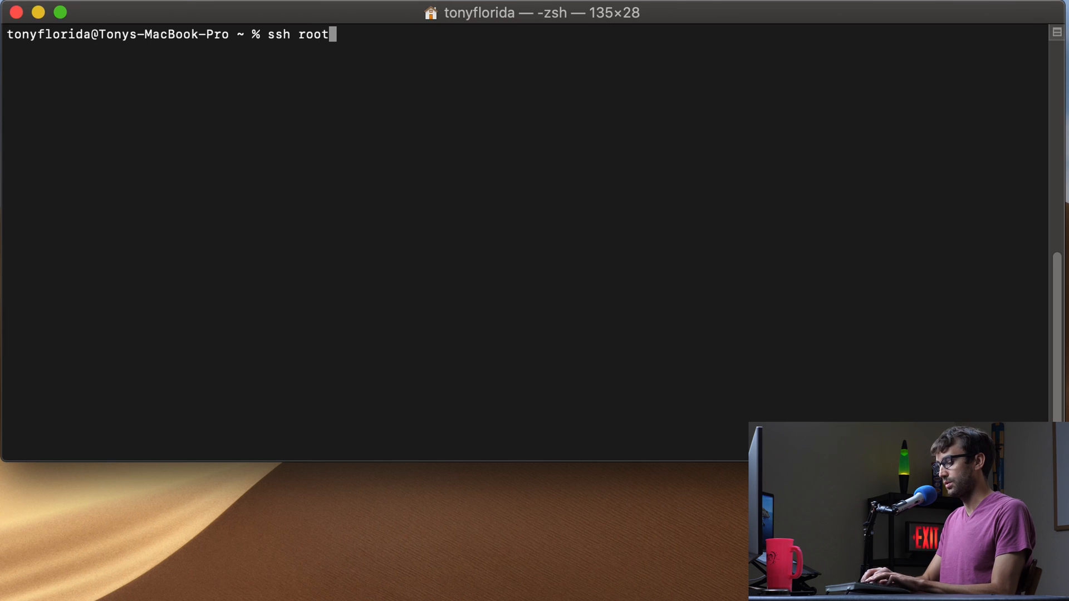
{"action": "type", "text": "@site"}
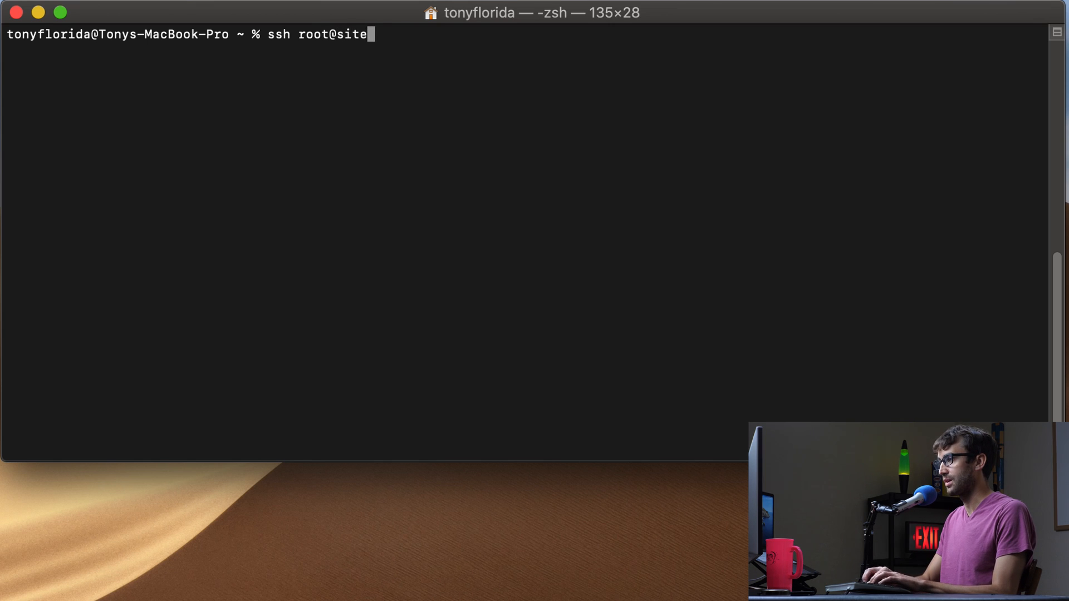
{"action": "type", "text": "2.xyz"}
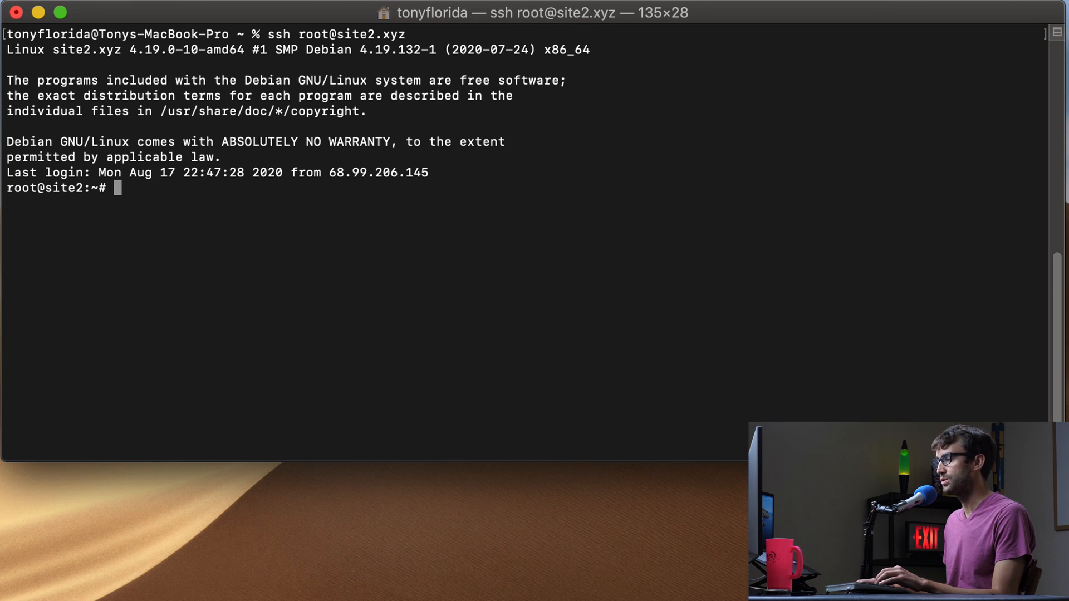
{"action": "mouse_move", "coordinate": [546, 230]}
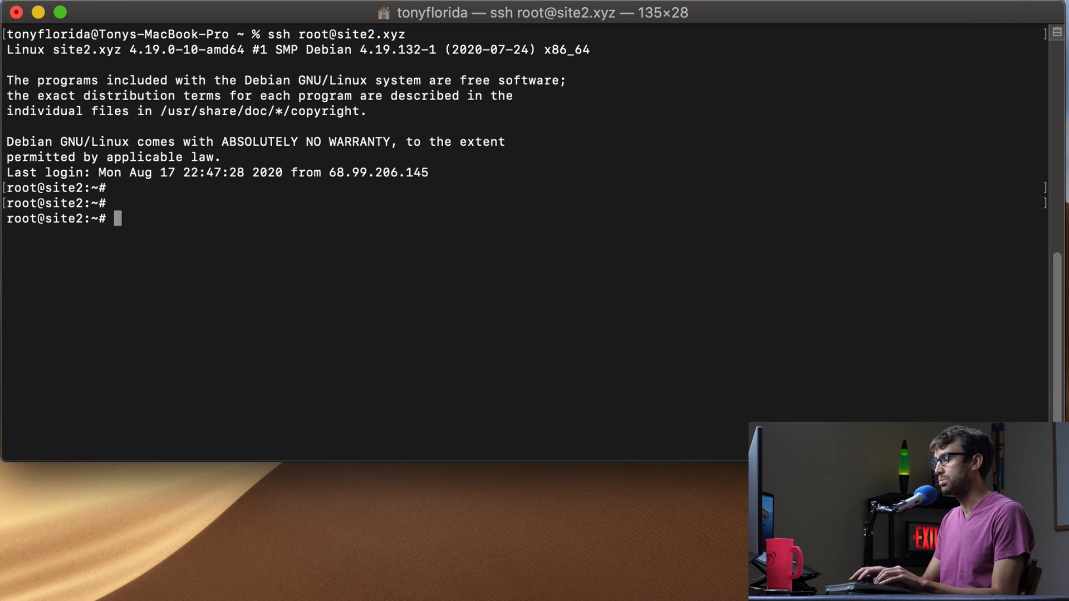
{"action": "mouse_move", "coordinate": [286, 280]}
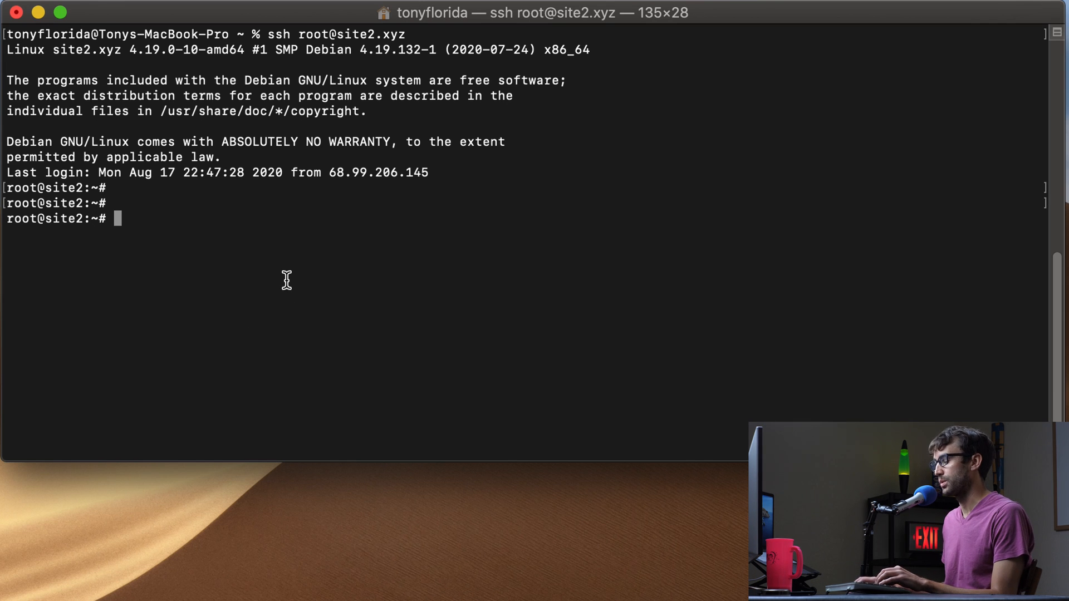
List /etc/apache2/sites-available and select wordpress-le-ssl.conf in the output.
{"action": "type", "text": "cd /"}
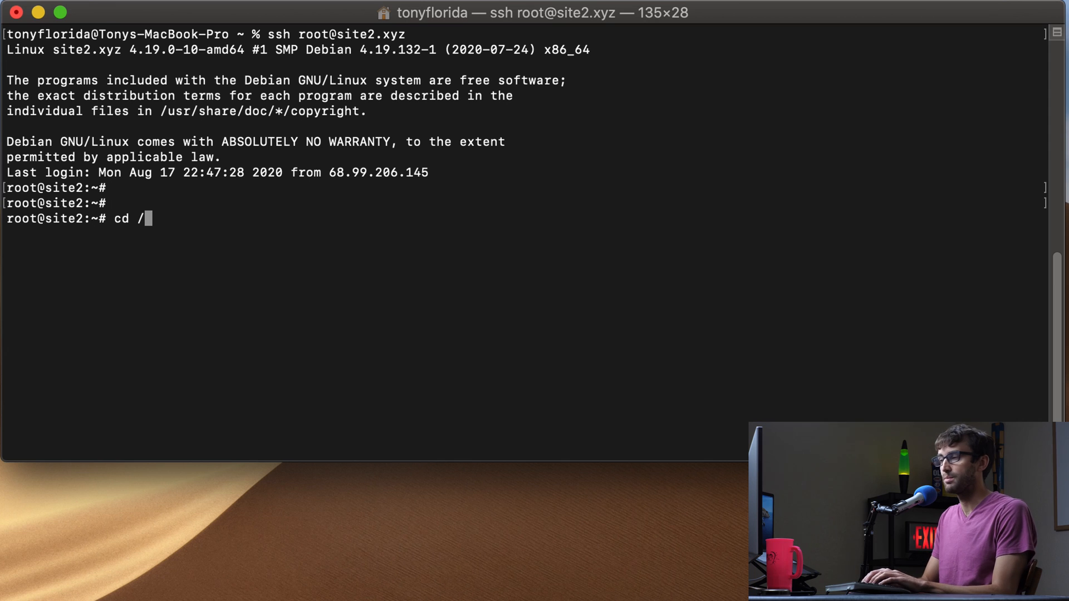
{"action": "type", "text": "etc/apache2/"}
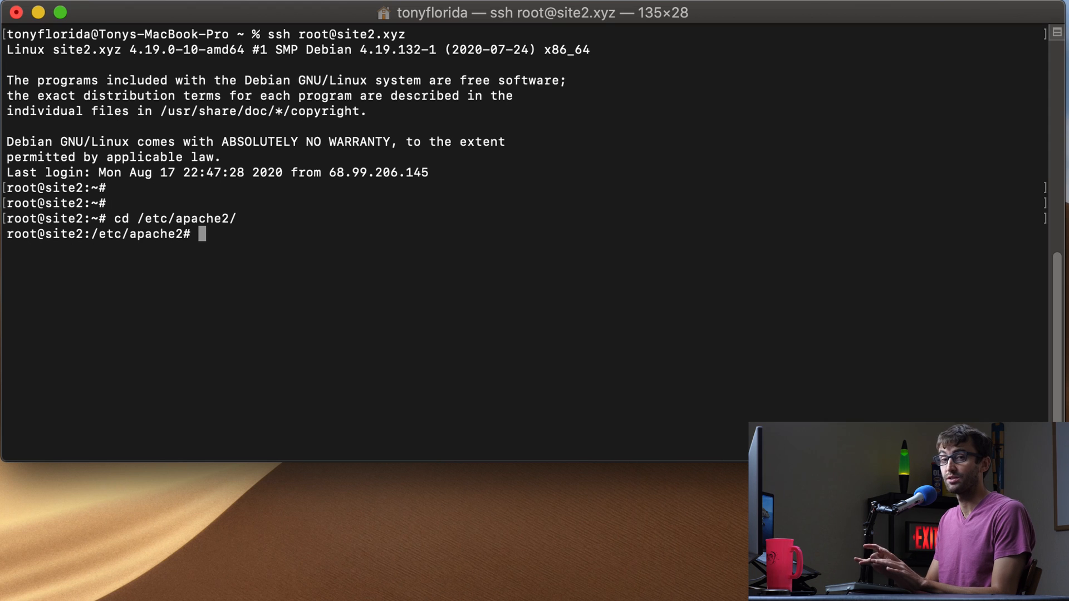
{"action": "type", "text": "cd sites-available/"}
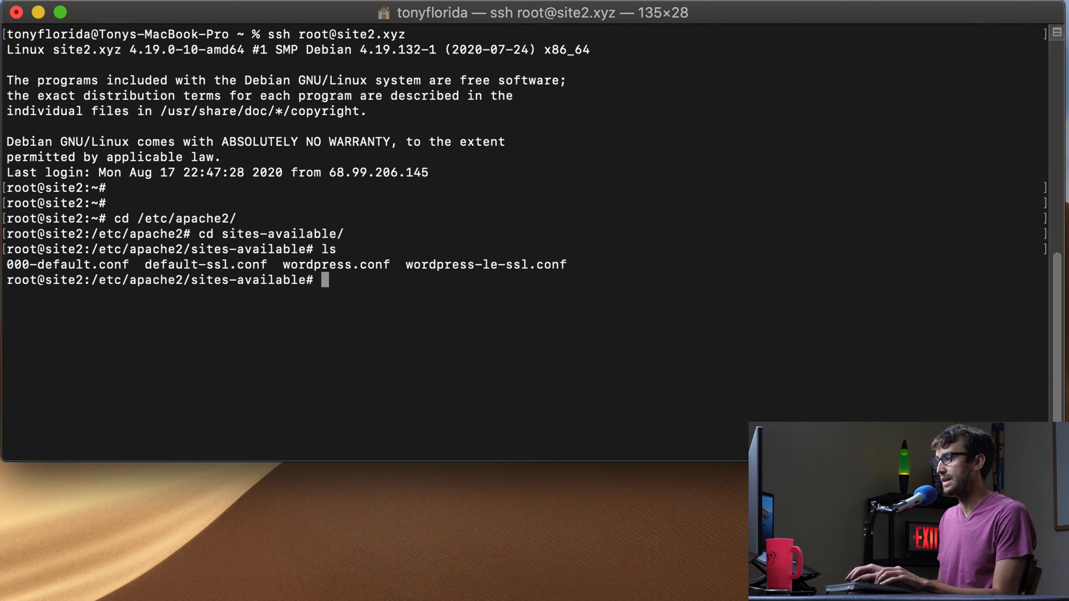
{"action": "double_click", "coordinate": [485, 264]}
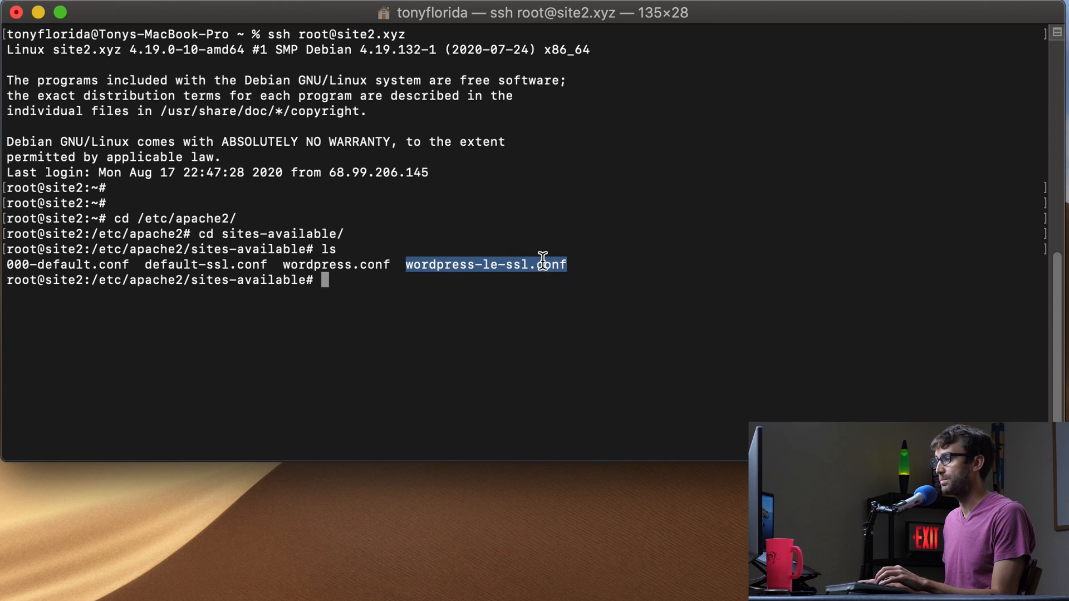
{"action": "mouse_move", "coordinate": [425, 268]}
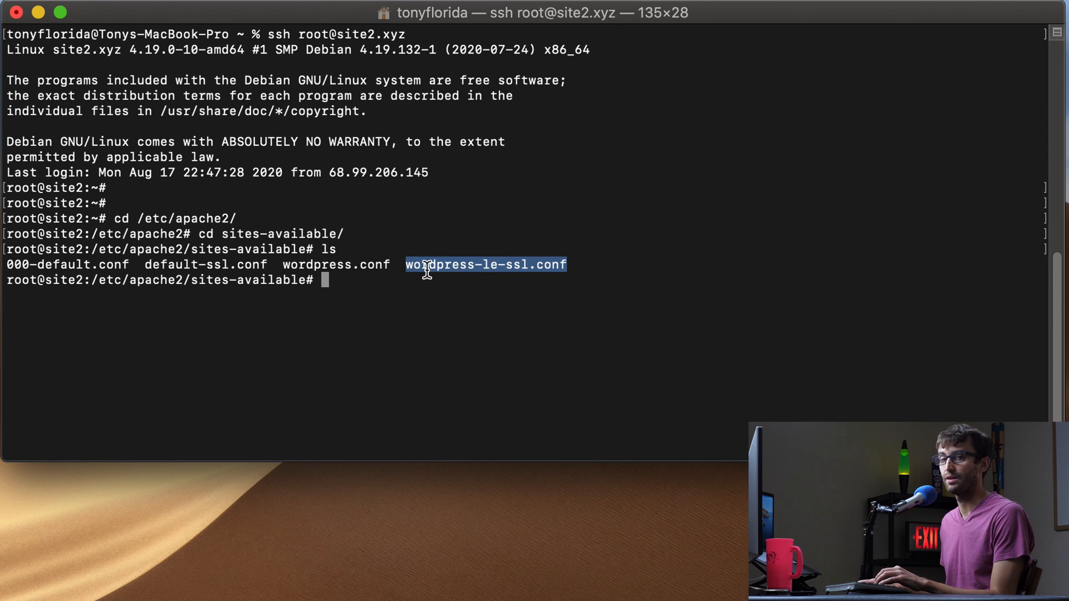
{"action": "mouse_move", "coordinate": [424, 284]}
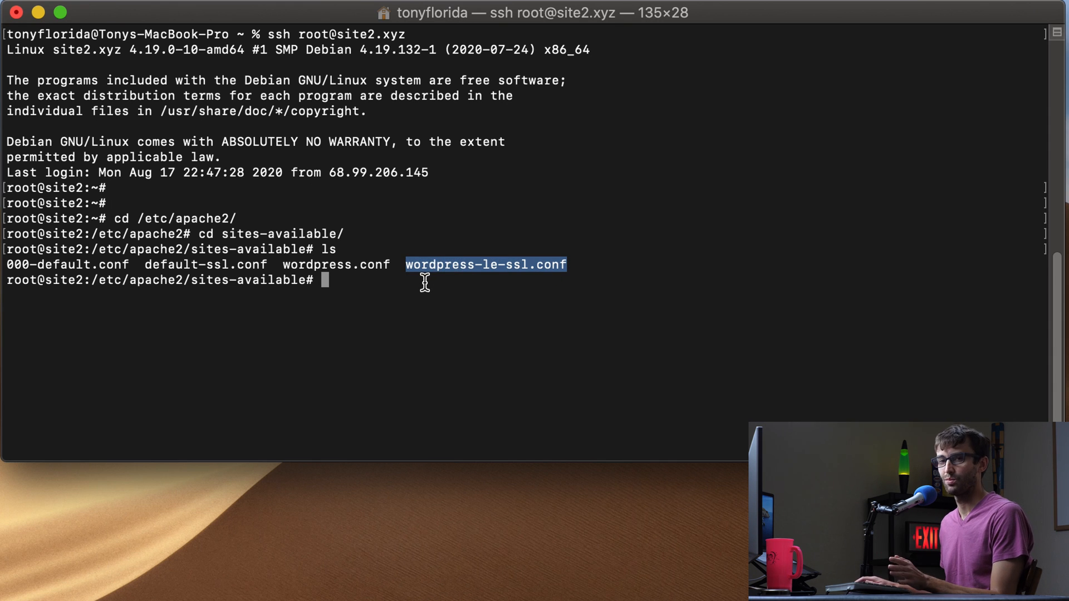
{"action": "mouse_move", "coordinate": [115, 258]}
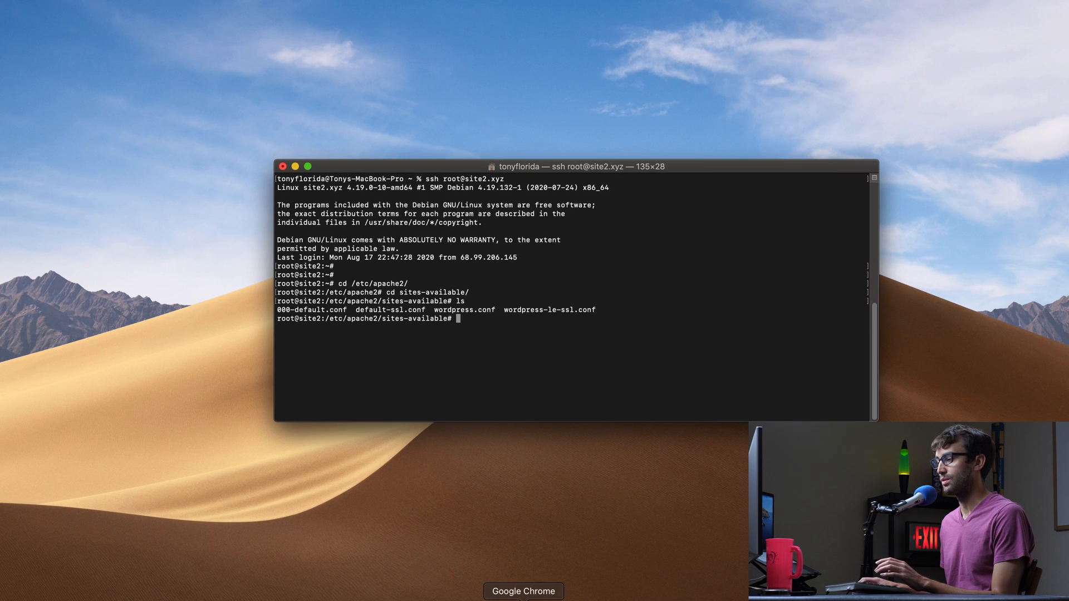
Check the padlock details for site2.xyz to confirm a valid certificate.
{"action": "left_click", "coordinate": [120, 57]}
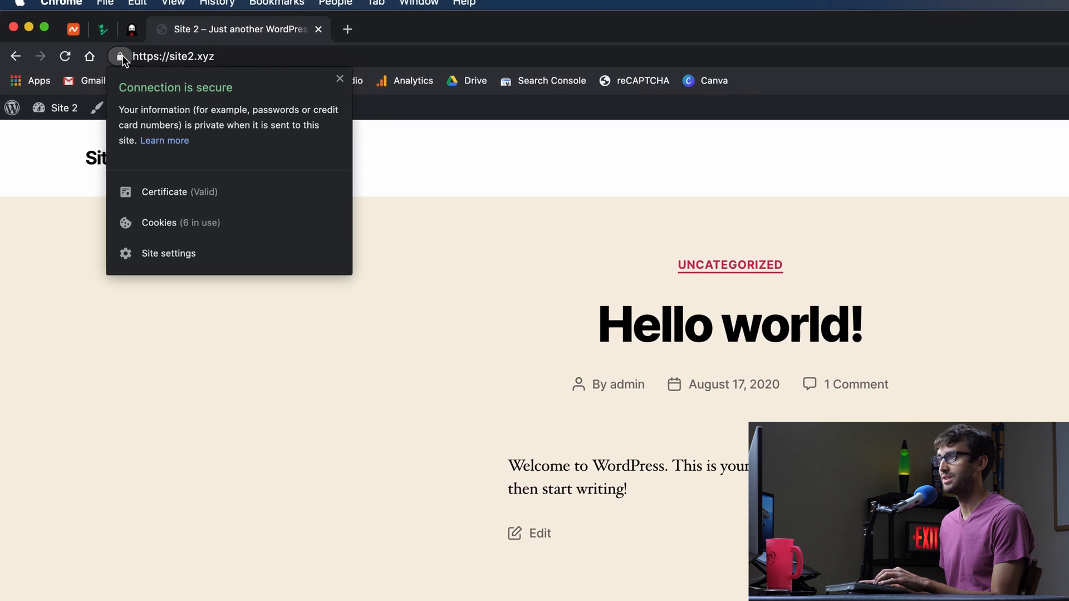
{"action": "left_click", "coordinate": [164, 191]}
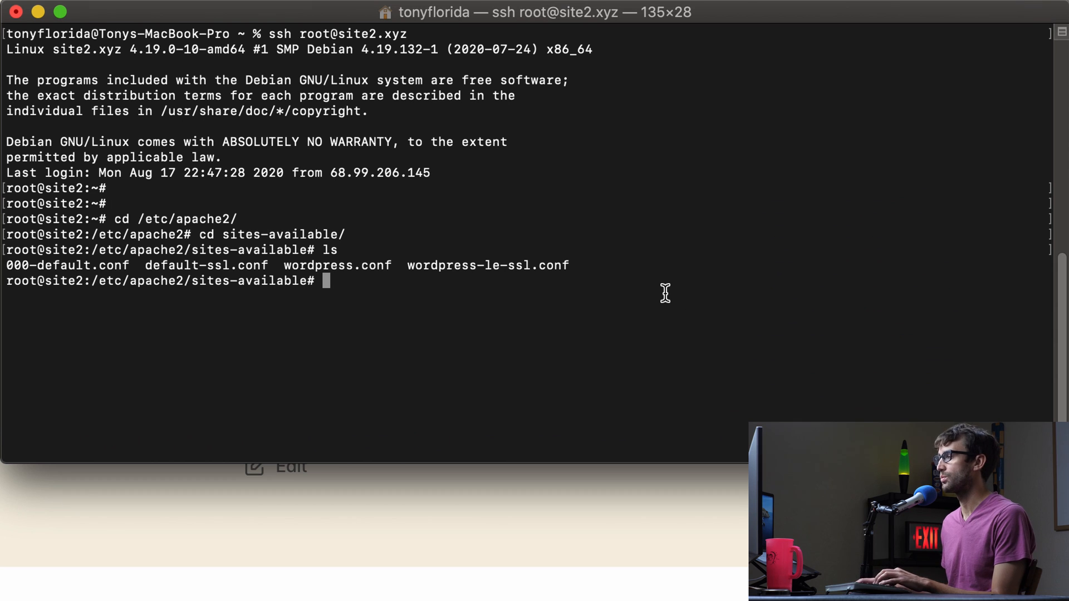
Run certbot renew, see the cert not due until 2020-11-15, then retype it.
{"action": "type", "text": "c"}
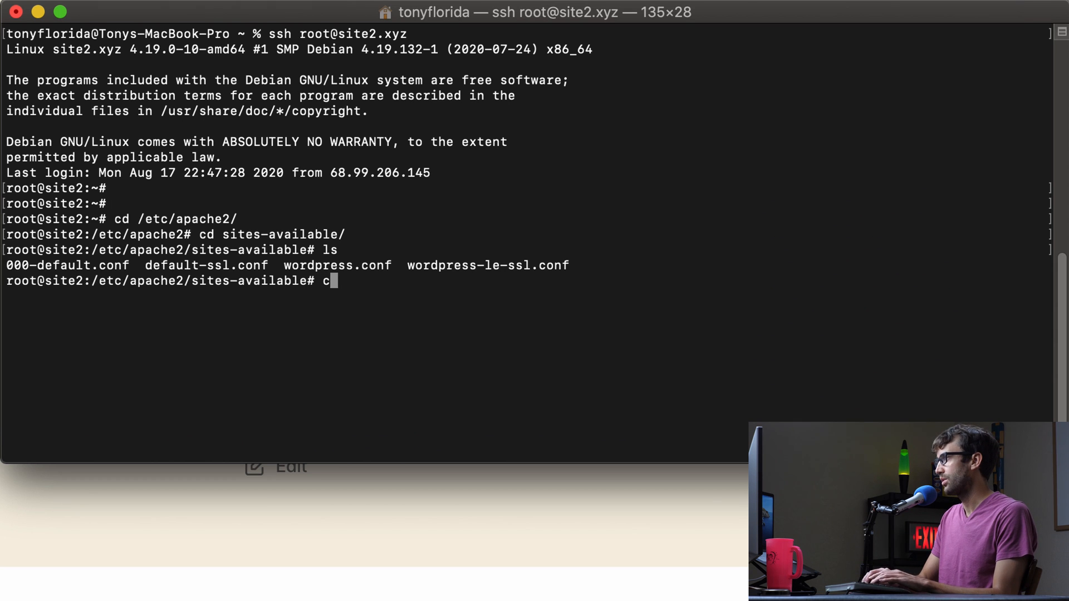
{"action": "type", "text": "ertbot renew"}
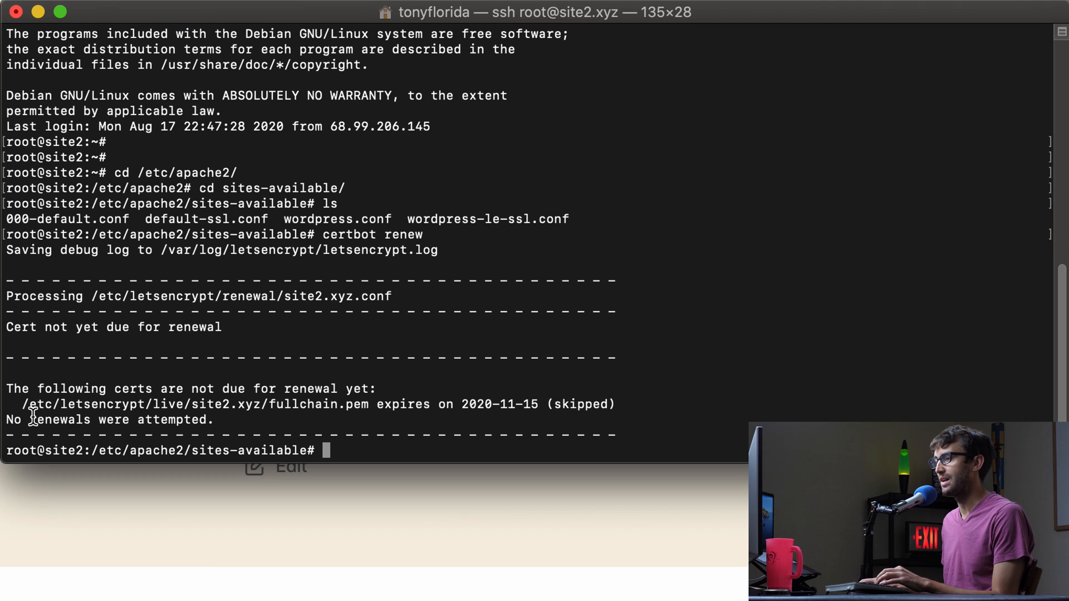
{"action": "mouse_move", "coordinate": [438, 412]}
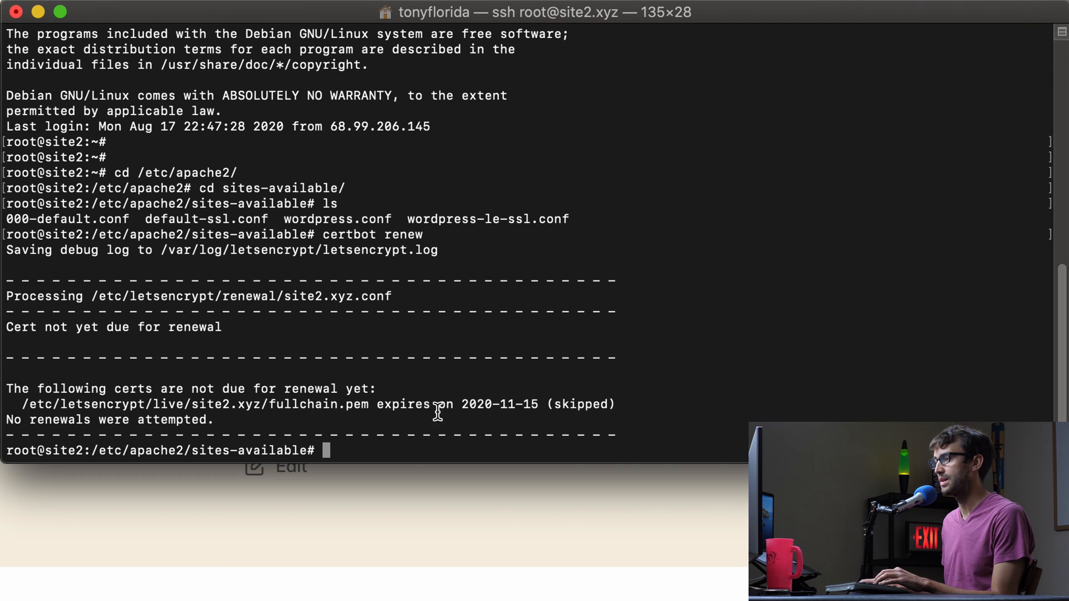
{"action": "mouse_move", "coordinate": [477, 404]}
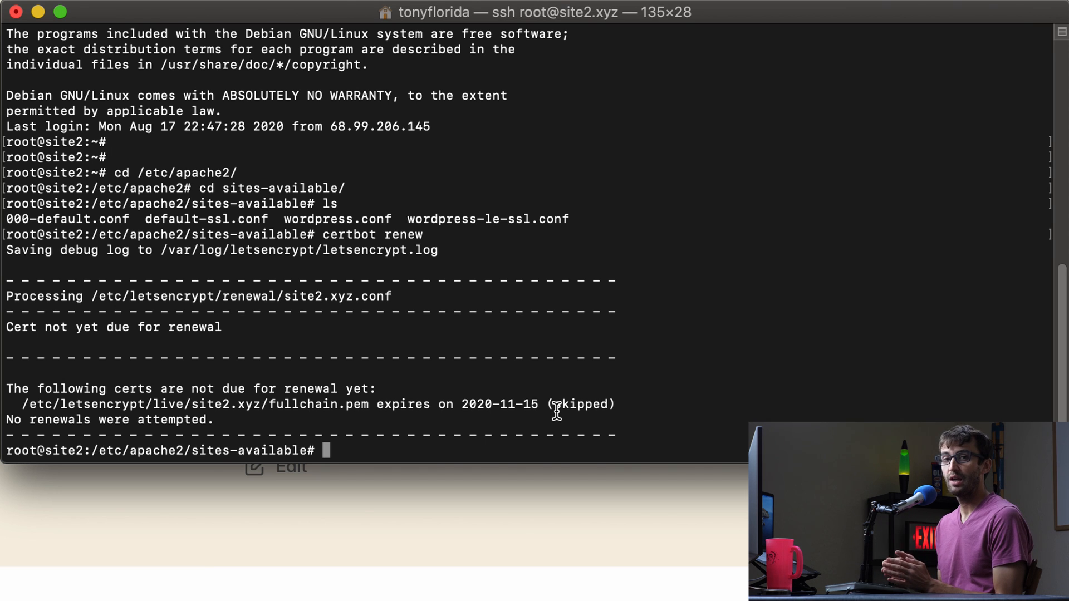
{"action": "mouse_move", "coordinate": [334, 325]}
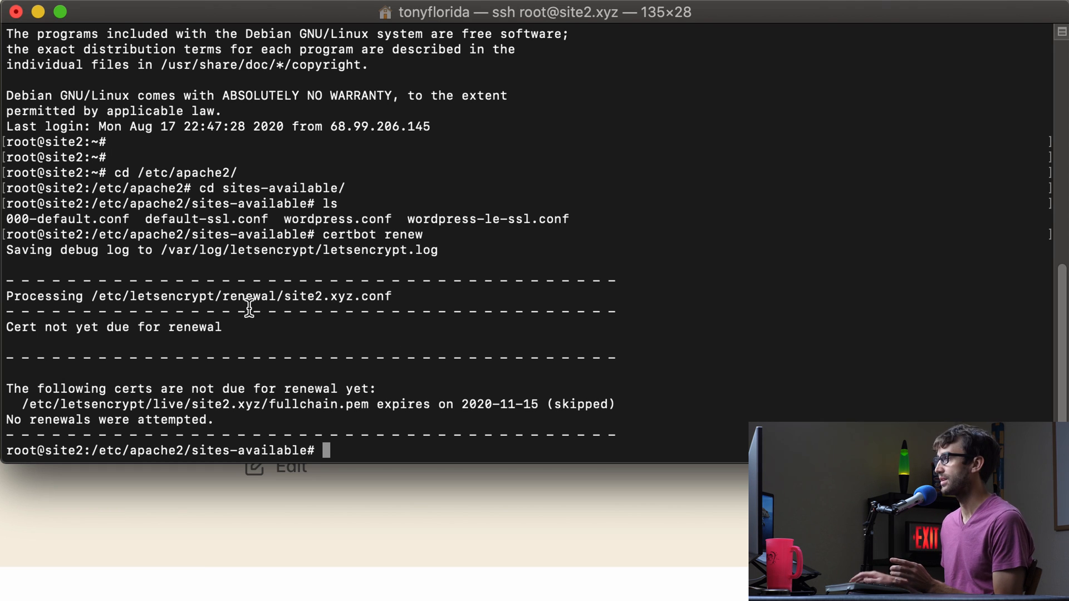
{"action": "type", "text": "certbot renew"}
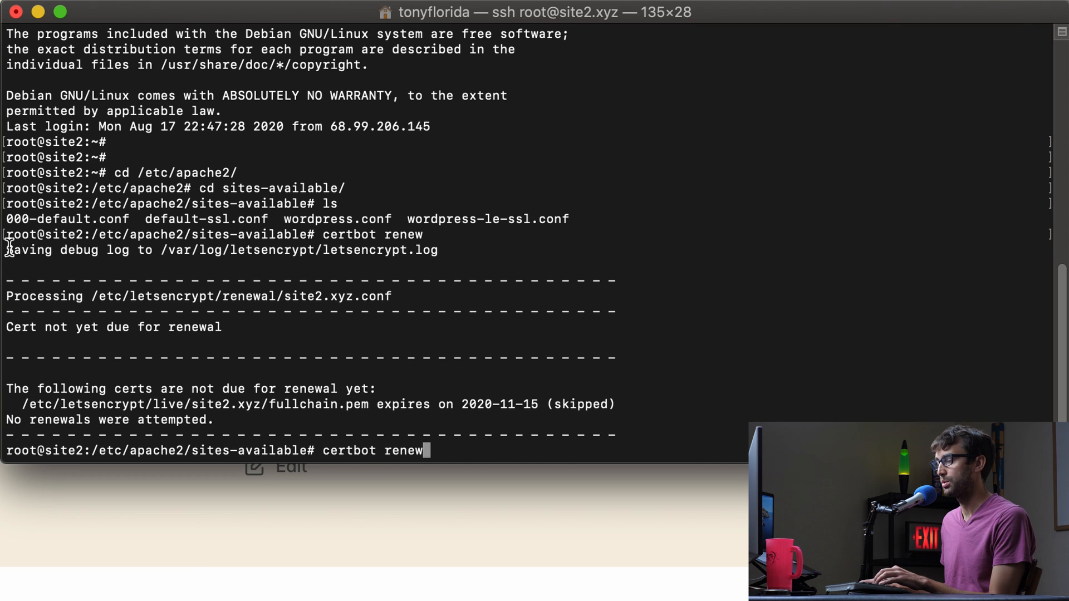
Rerun certbot renew with the -n -q flags so it finishes silently.
{"action": "left_click_drag", "start_coordinate": [7, 249], "coordinate": [613, 421]}
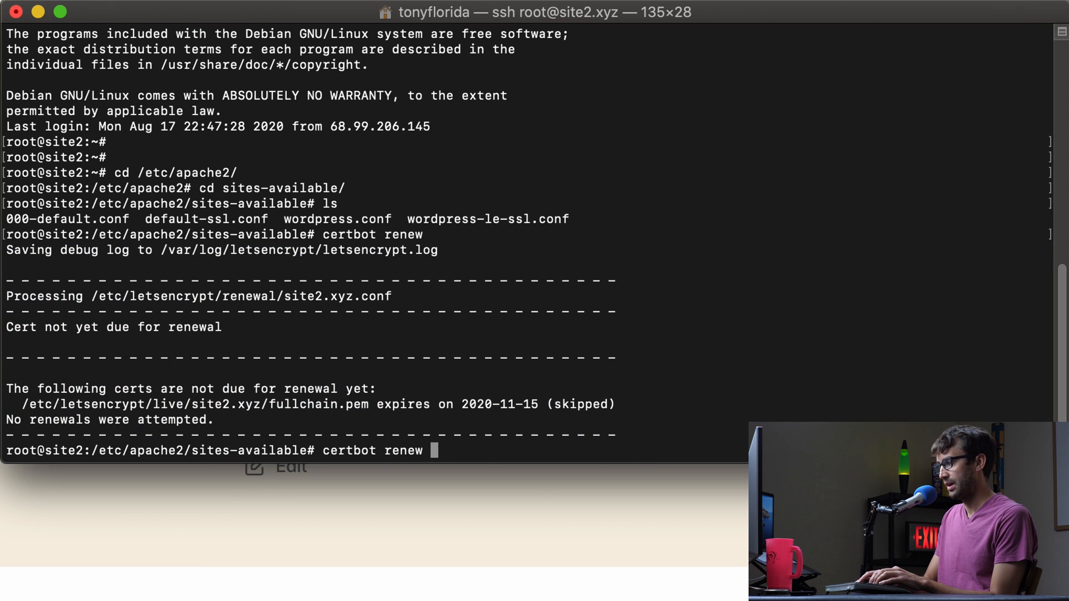
{"action": "type", "text": "-n -q"}
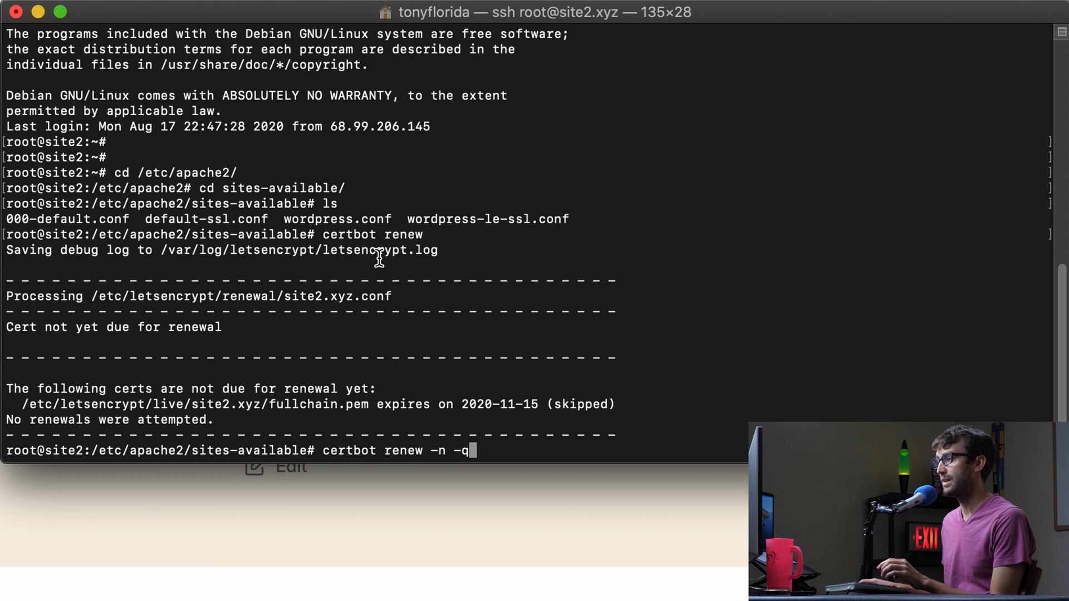
{"action": "double_click", "coordinate": [373, 235]}
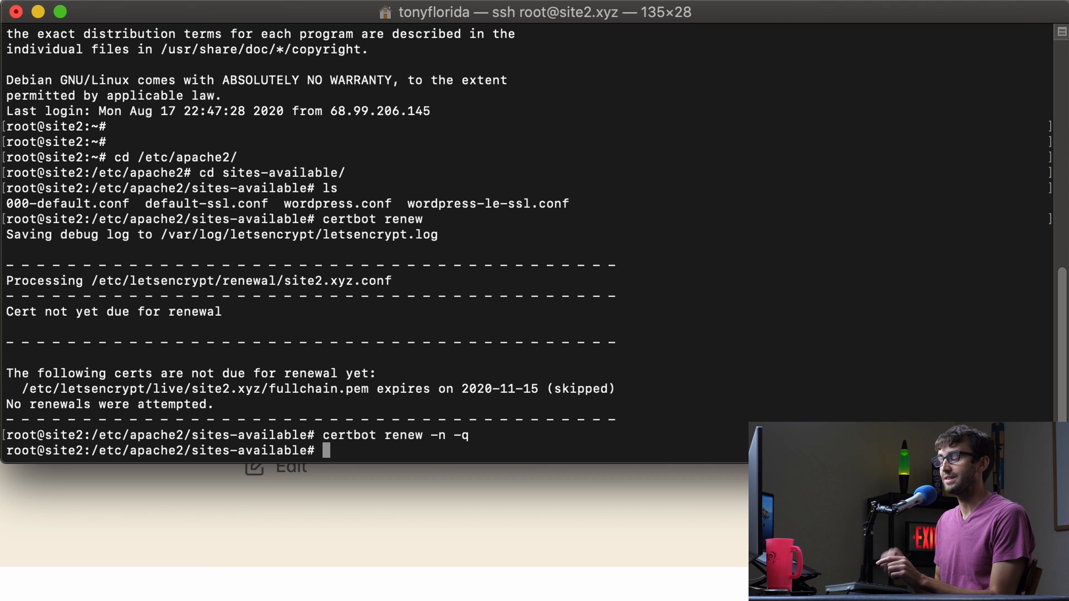
Open /var/log/letsencrypt/letsencrypt.log in vim and highlight the latest run's timestamp.
{"action": "type", "text": "vim"}
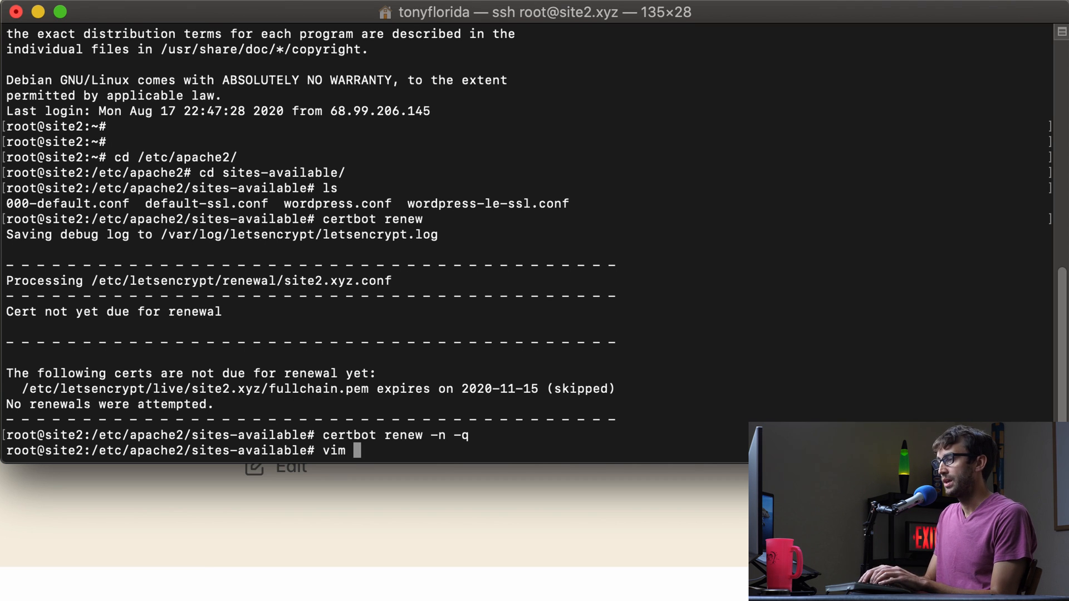
{"action": "type", "text": "/"}
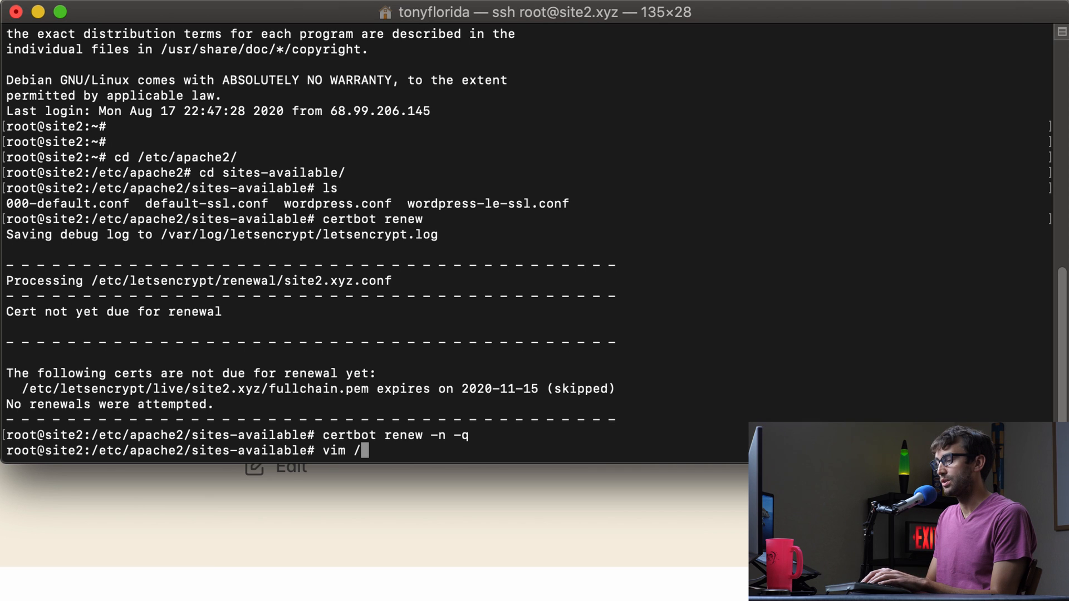
{"action": "type", "text": "var/log"}
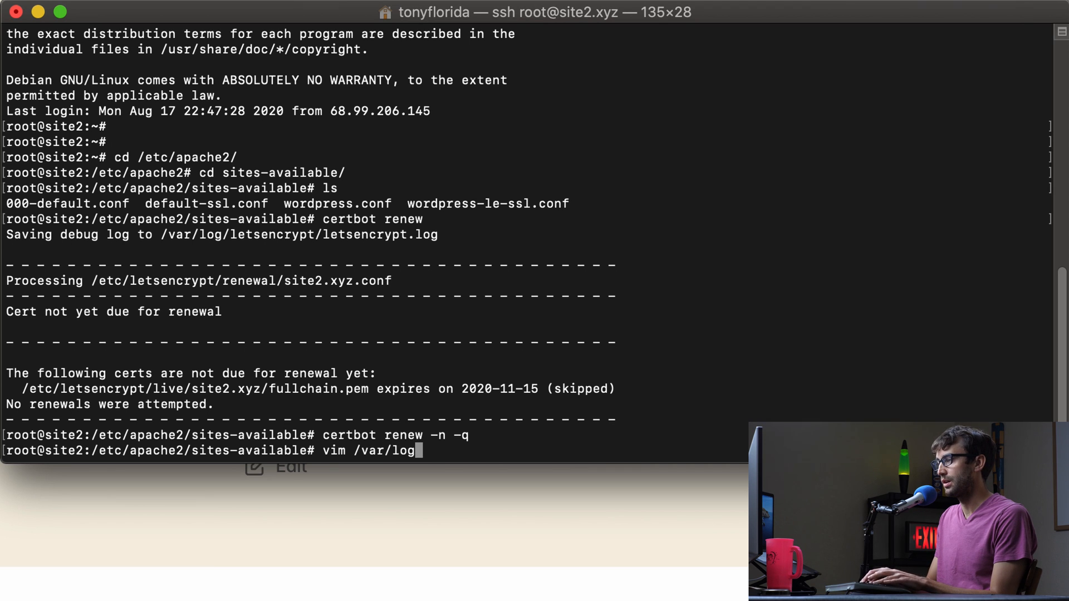
{"action": "type", "text": "letsencrypt/letsencrypt.log"}
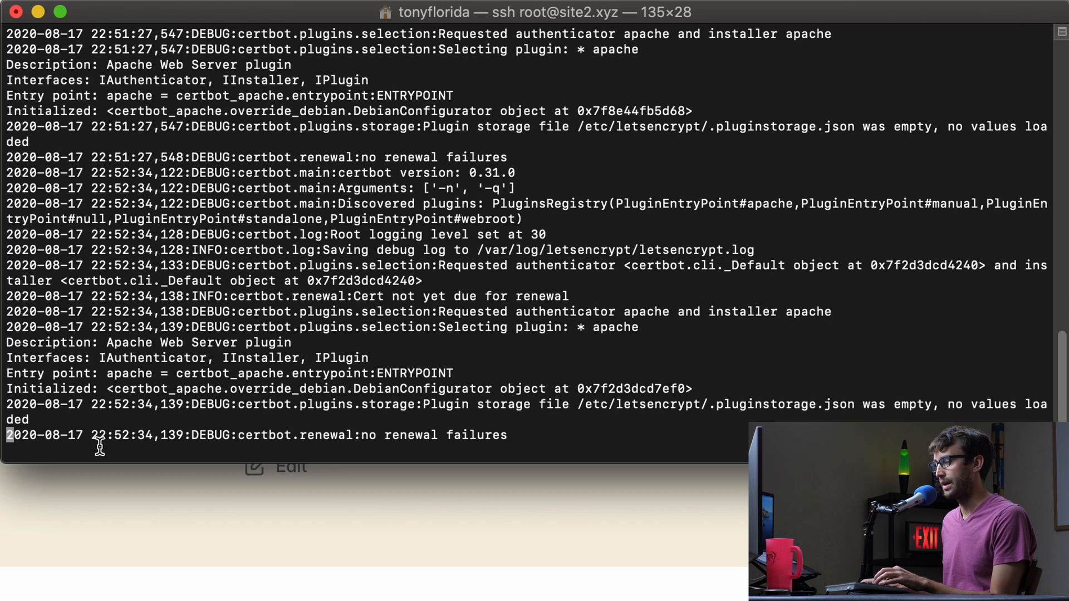
{"action": "key", "text": "v"}
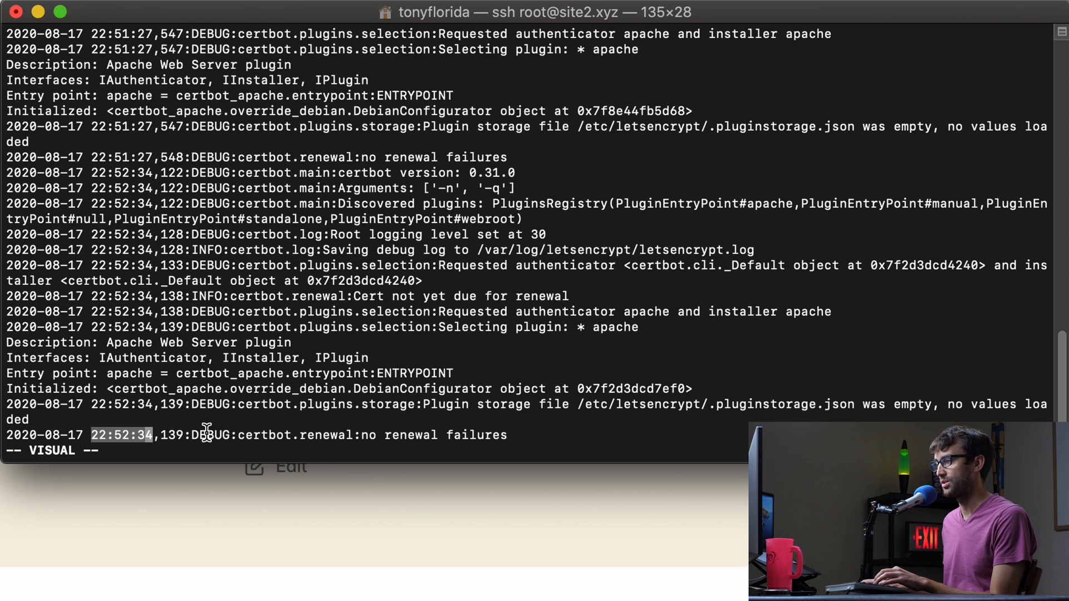
{"action": "mouse_move", "coordinate": [158, 456]}
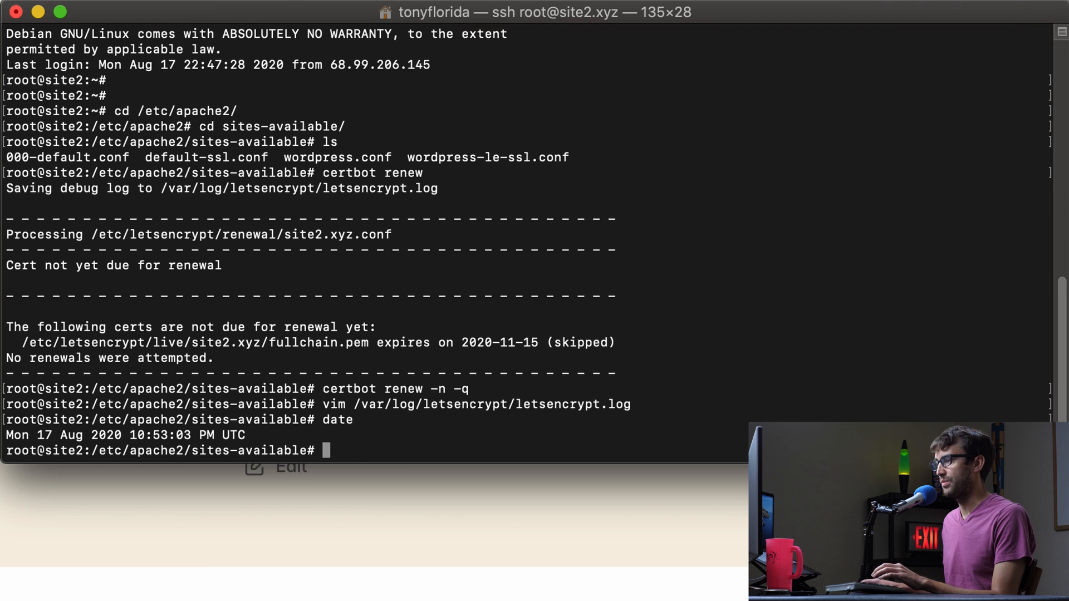
Quit vim and run date, showing Mon 17 Aug 2020 10:53:03 PM UTC.
{"action": "double_click", "coordinate": [160, 435]}
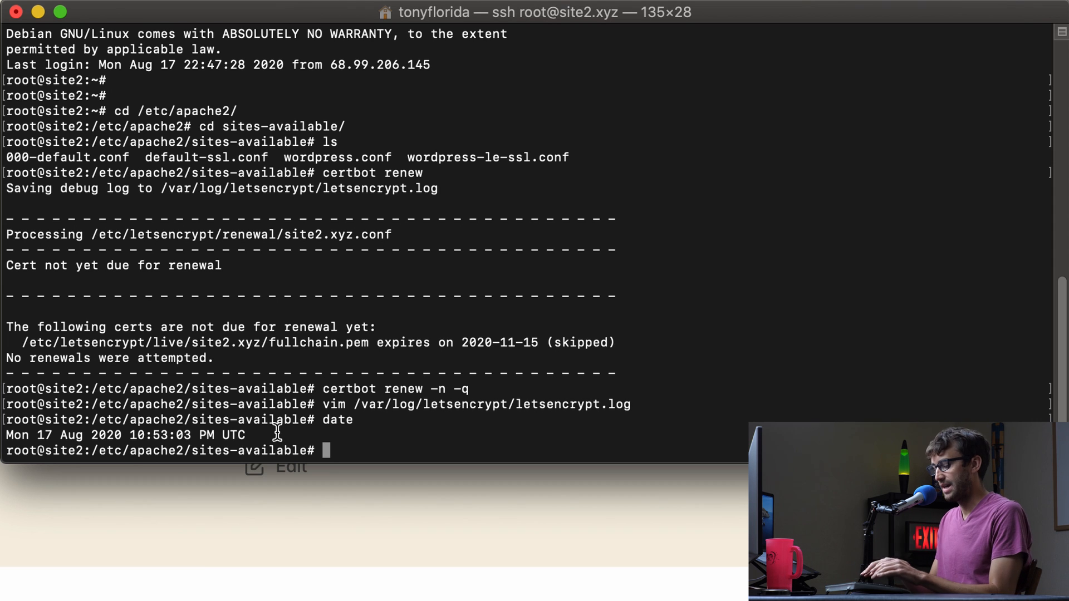
Run crontab -e to edit root's crontab with the WordPress update job.
{"action": "type", "text": "c"}
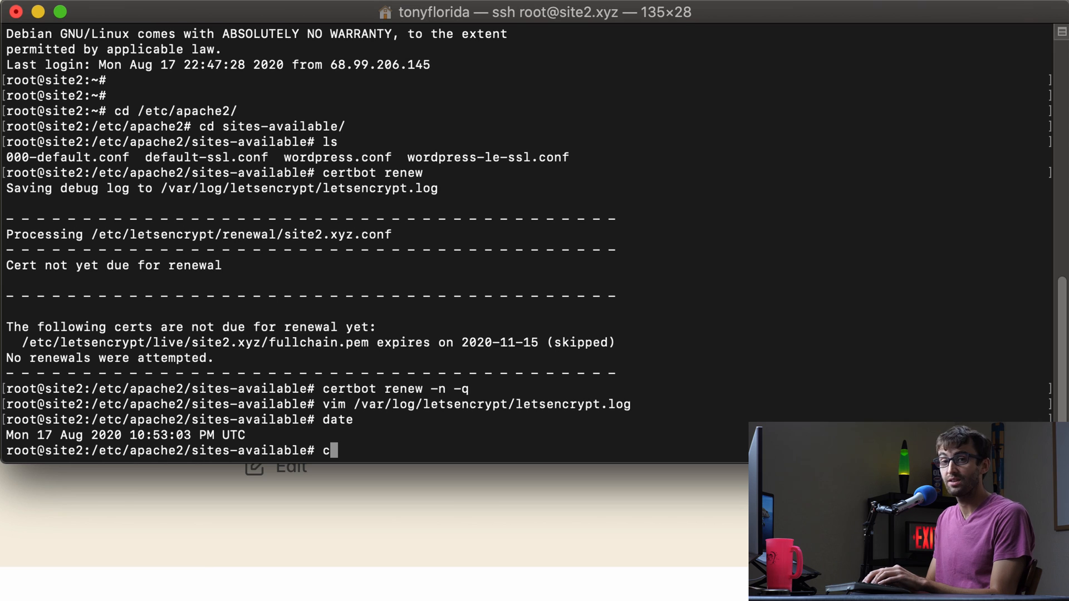
{"action": "type", "text": "r"}
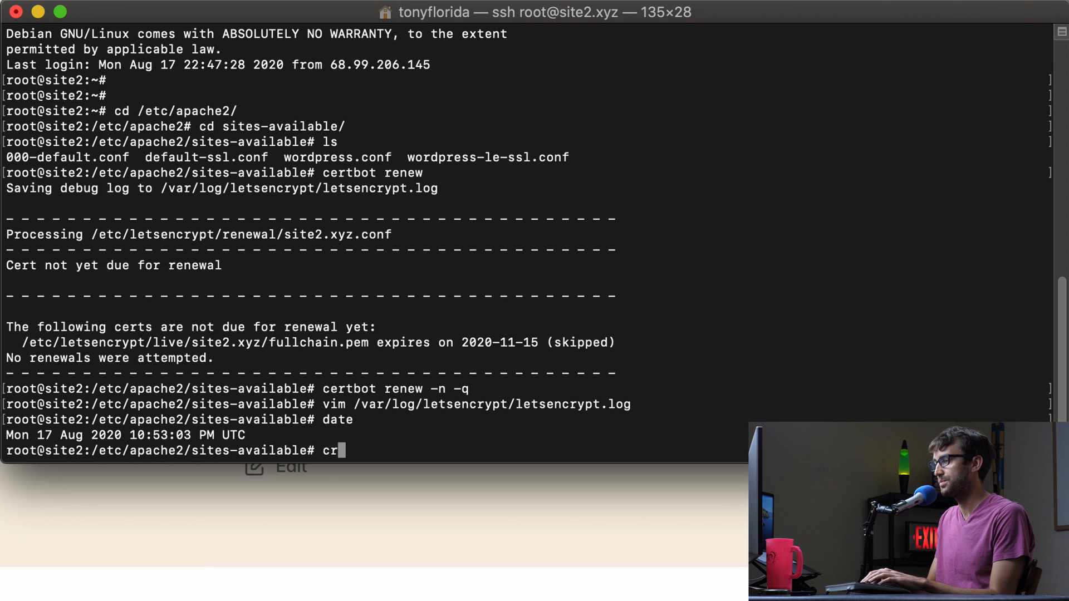
{"action": "type", "text": "ontab -e"}
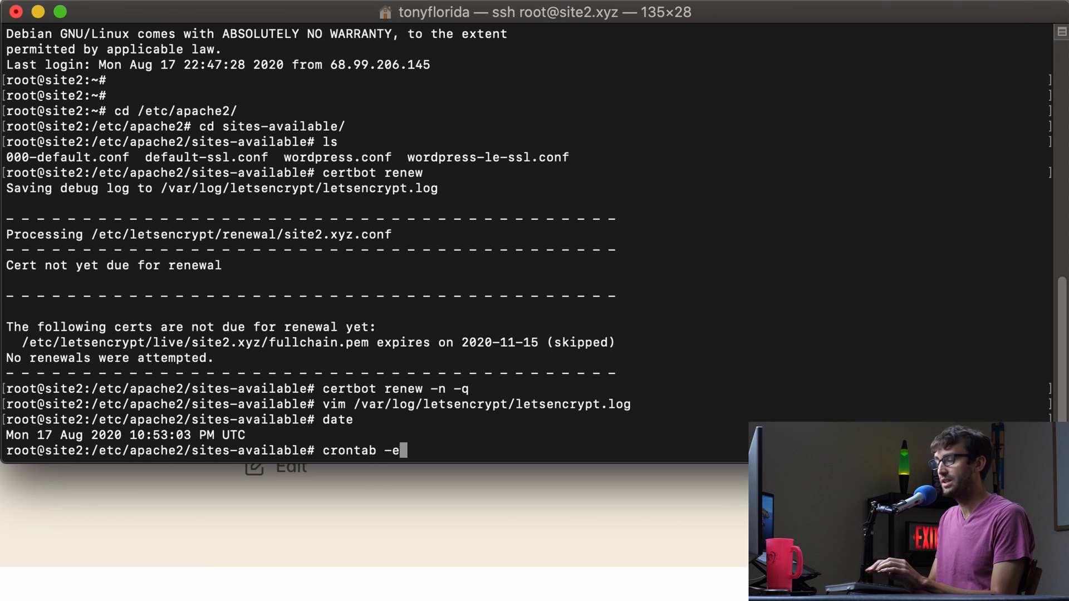
{"action": "key", "text": "Return"}
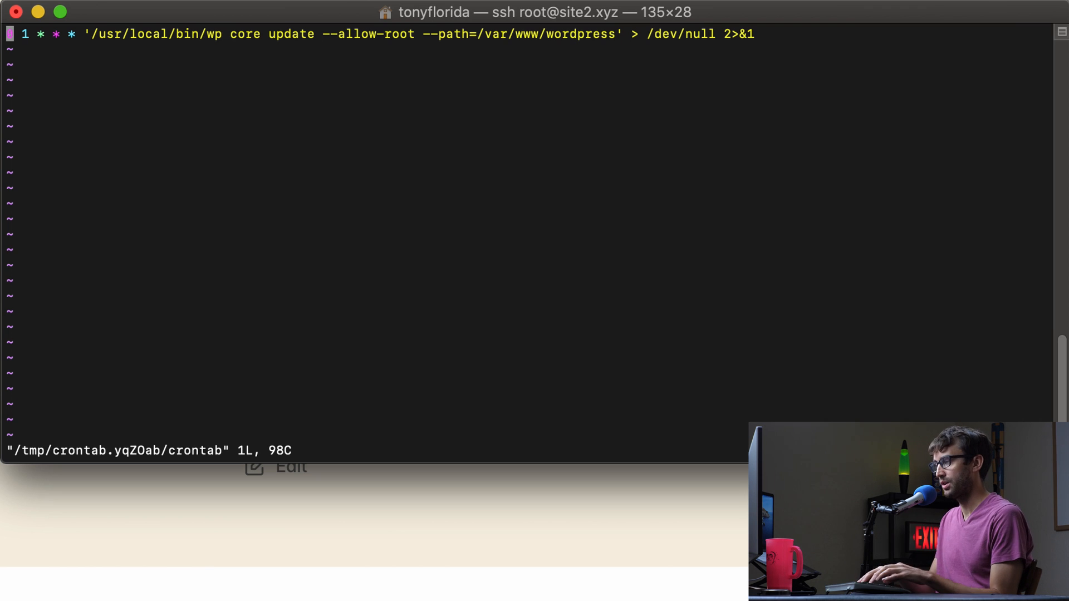
Add a new crontab line below the WordPress job starting with 0 6 * *.
{"action": "key", "text": "i"}
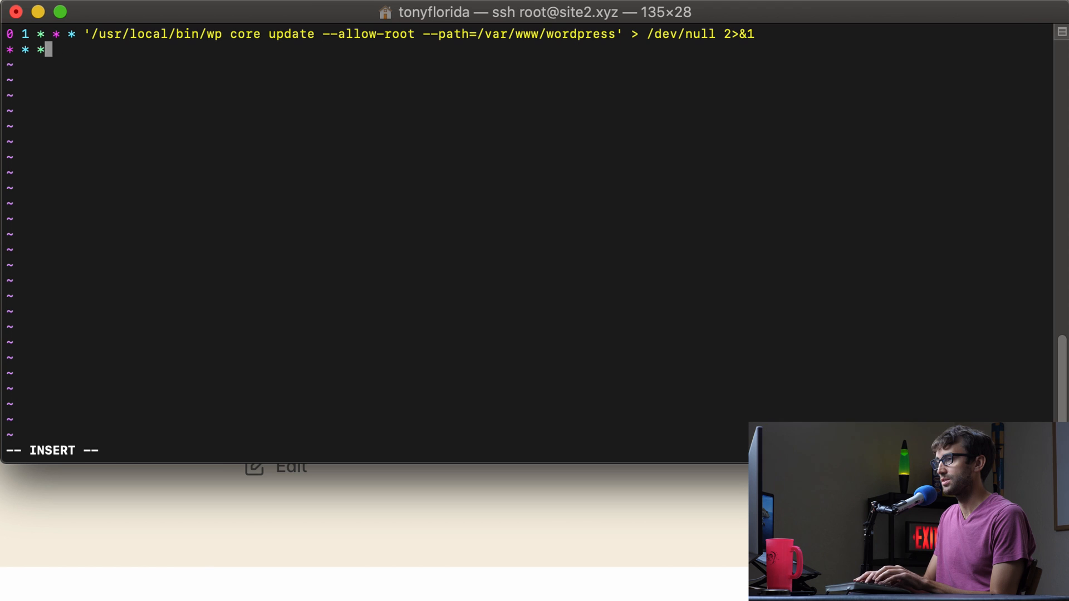
{"action": "type", "text": "*"}
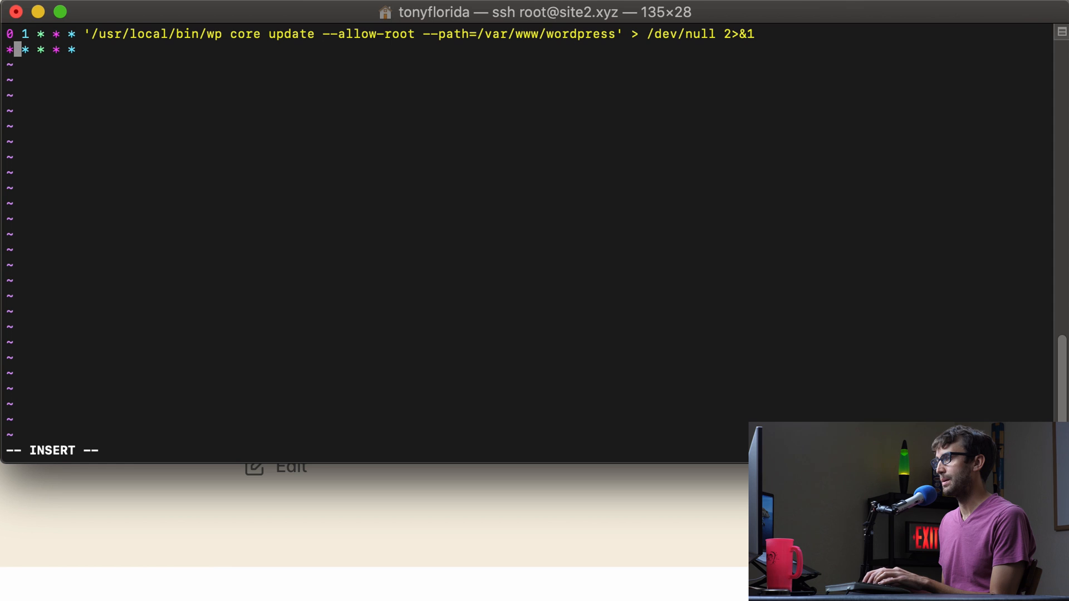
{"action": "key", "text": "Right"}
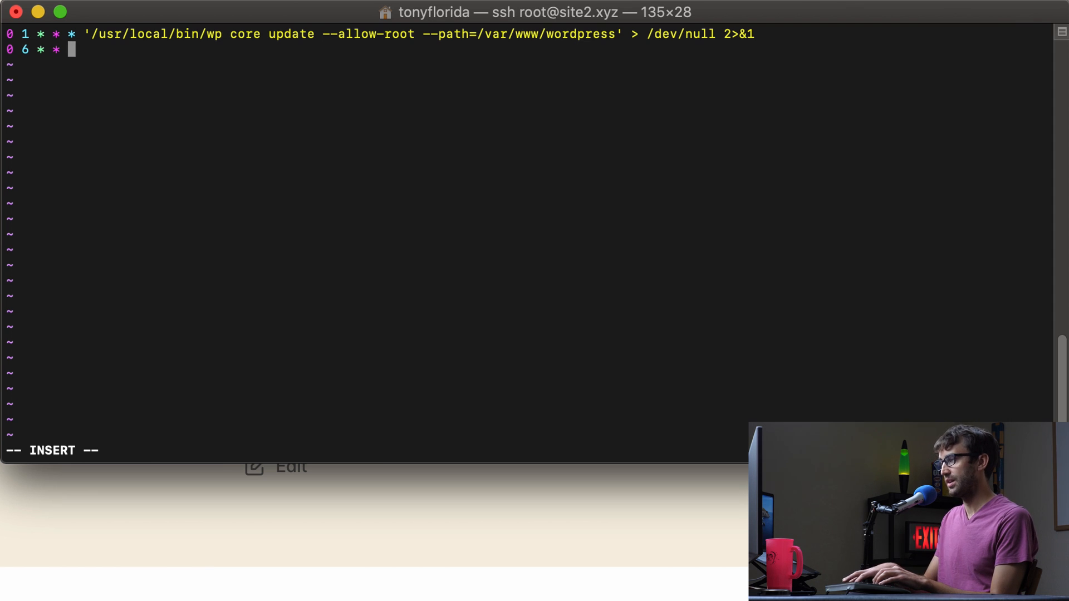
Enter 0 as the weekday field, drop the stray comma, and begin the command.
{"action": "type", "text": "0"}
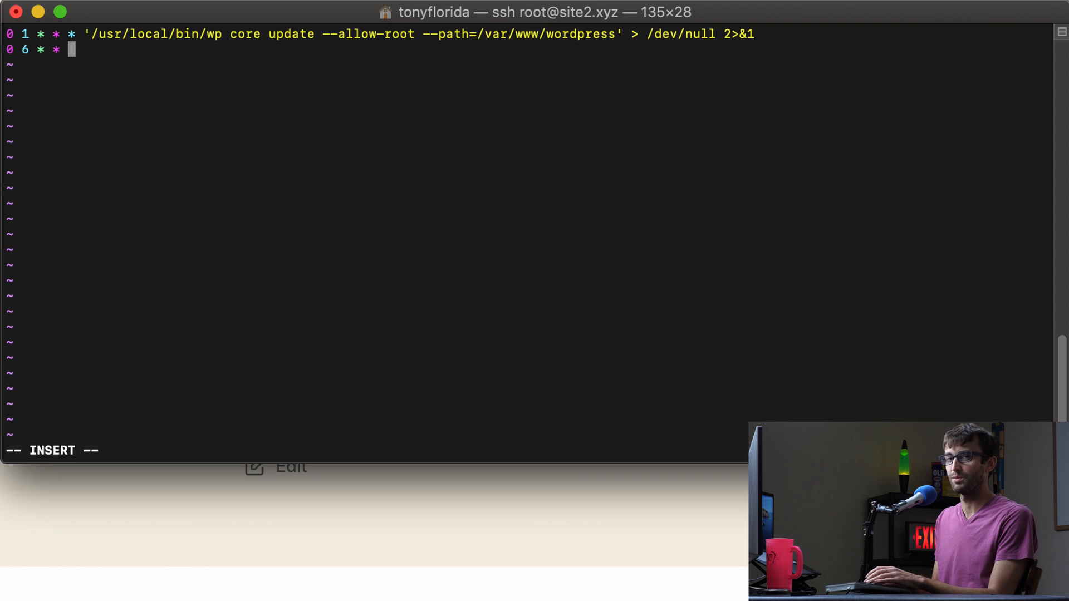
{"action": "type", "text": "0"}
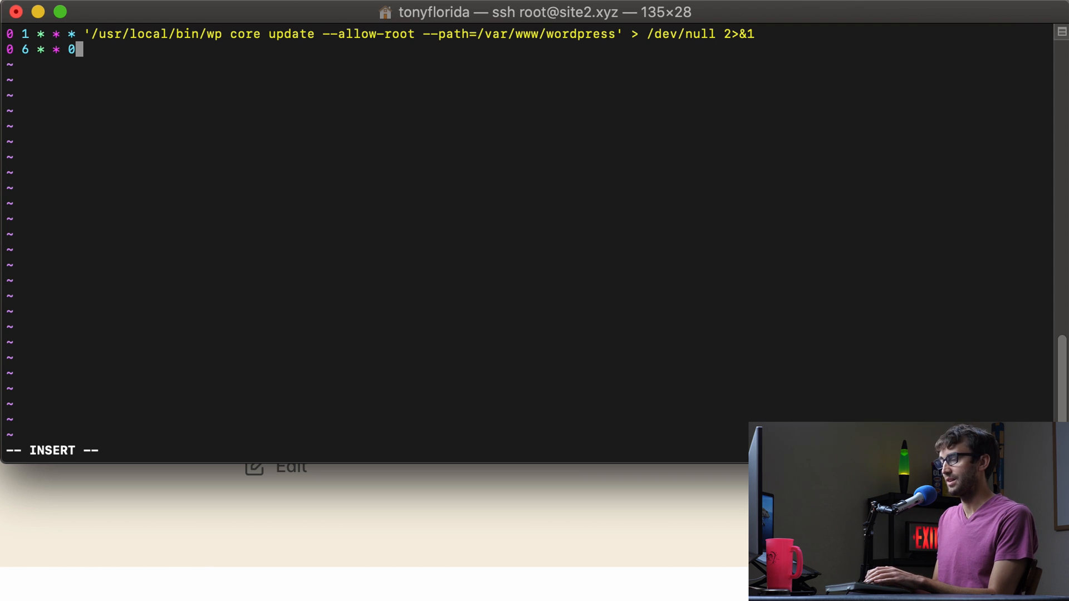
{"action": "type", "text": ","}
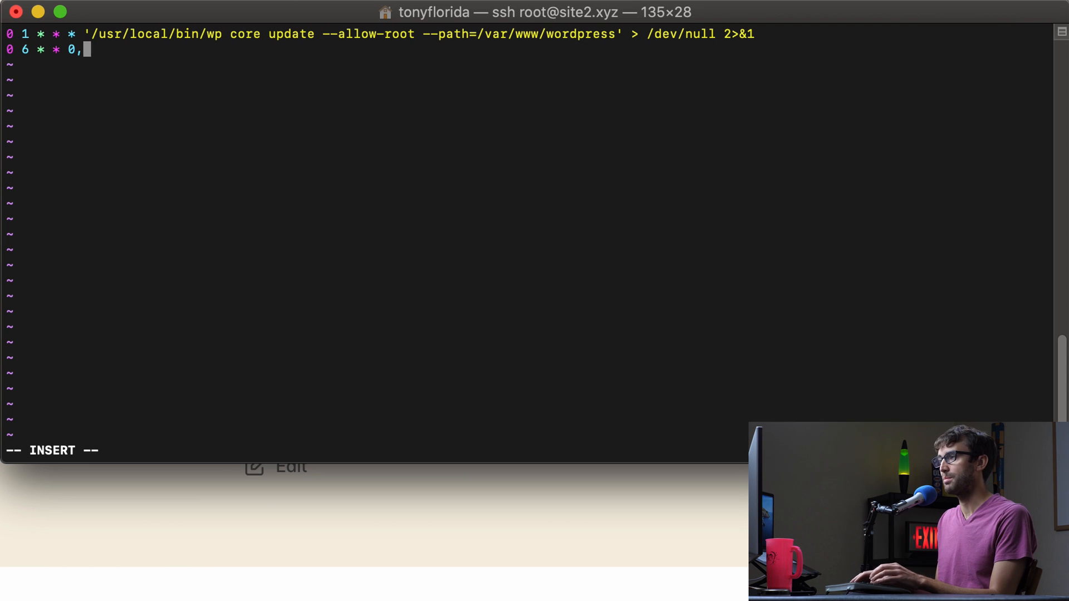
{"action": "key", "text": "Backspace"}
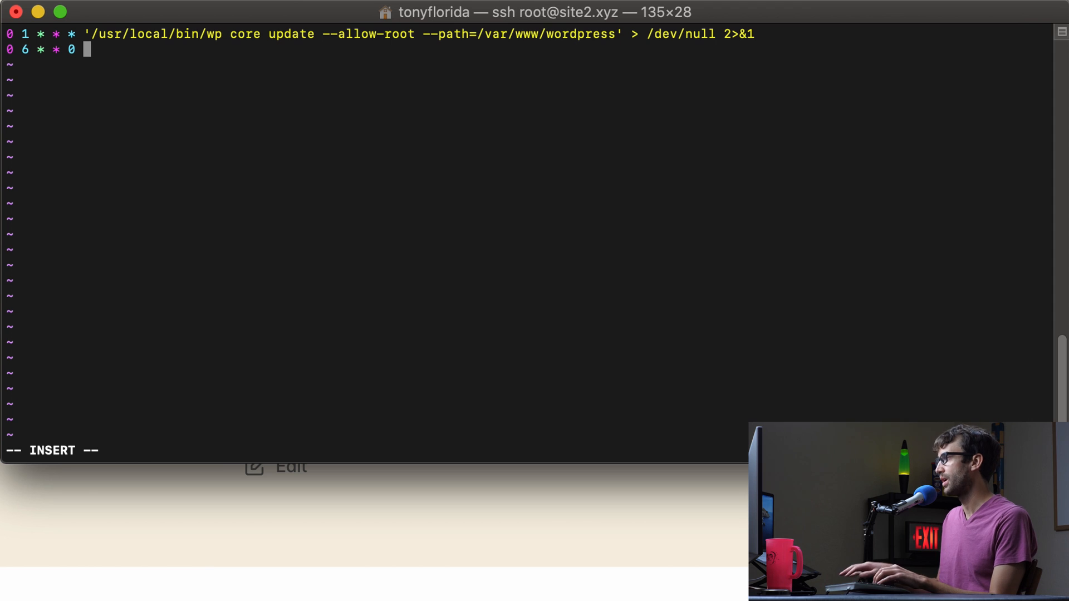
{"action": "type", "text": "c"}
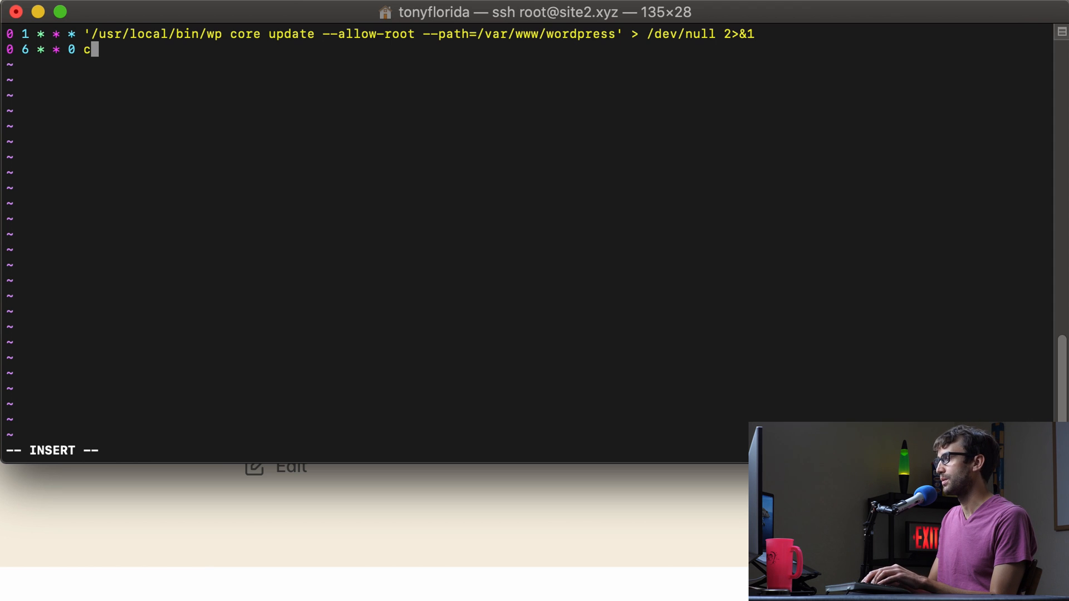
Finish the crontab line with 'certbot renew -n -q' and save and quit with :wq.
{"action": "type", "text": "ert"}
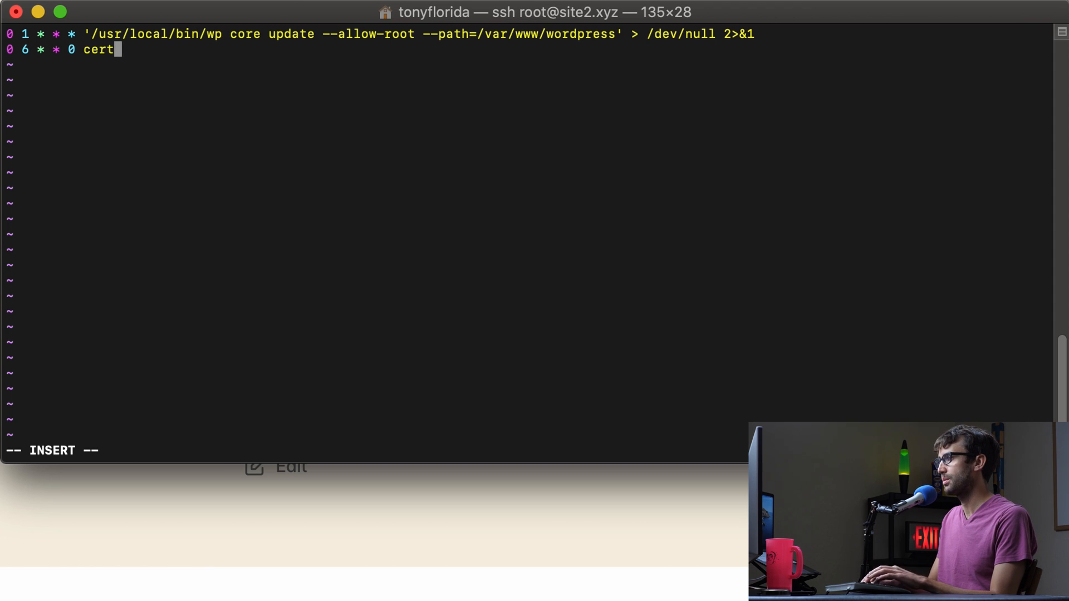
{"action": "type", "text": "bot r"}
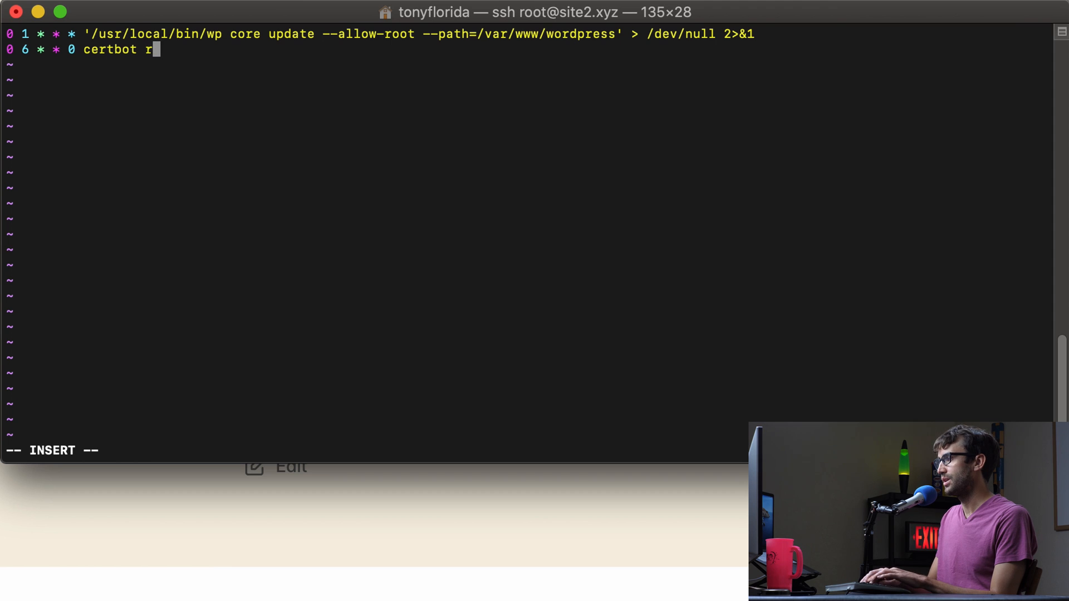
{"action": "type", "text": "enew -n"}
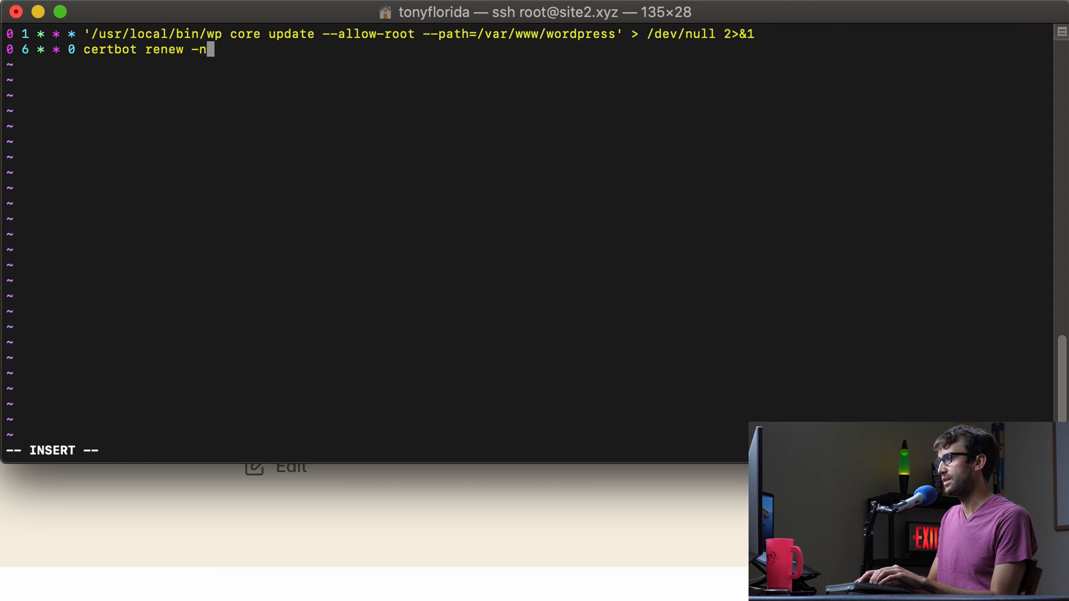
{"action": "type", "text": "-q"}
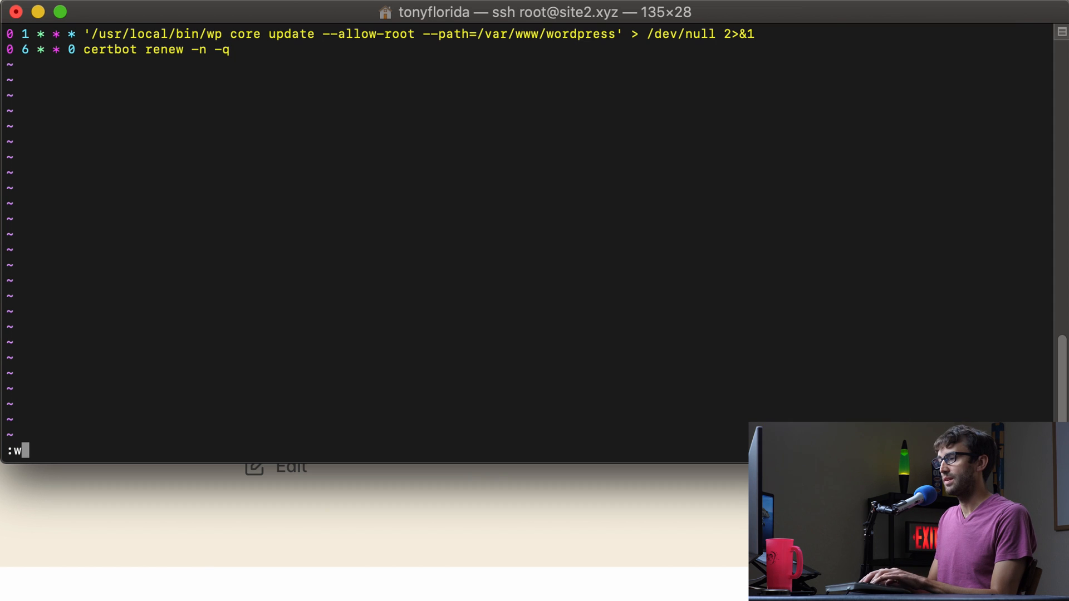
{"action": "type", "text": "q"}
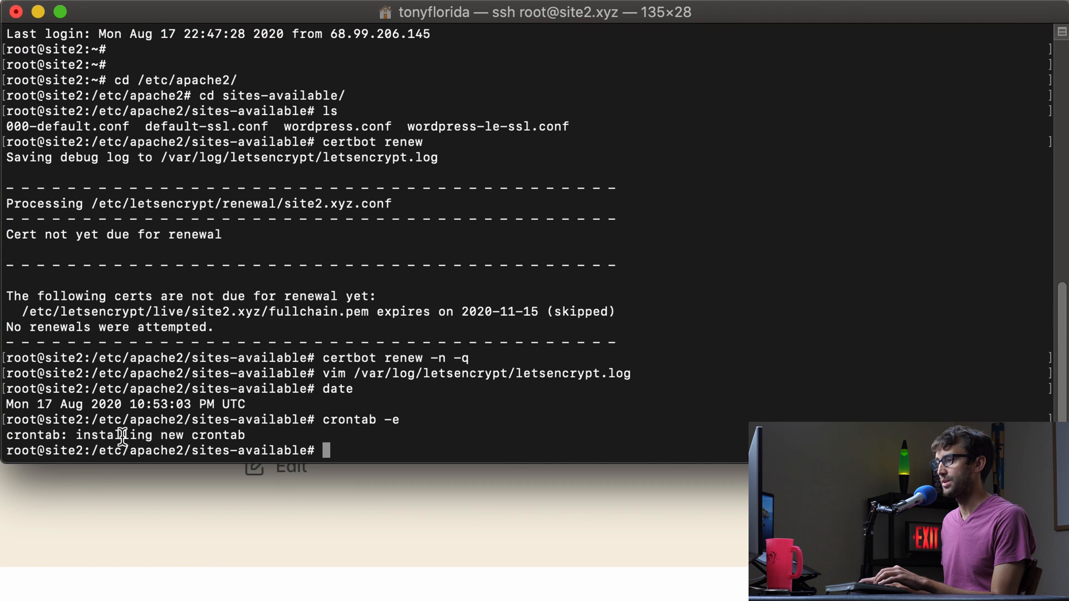
{"action": "mouse_move", "coordinate": [348, 420]}
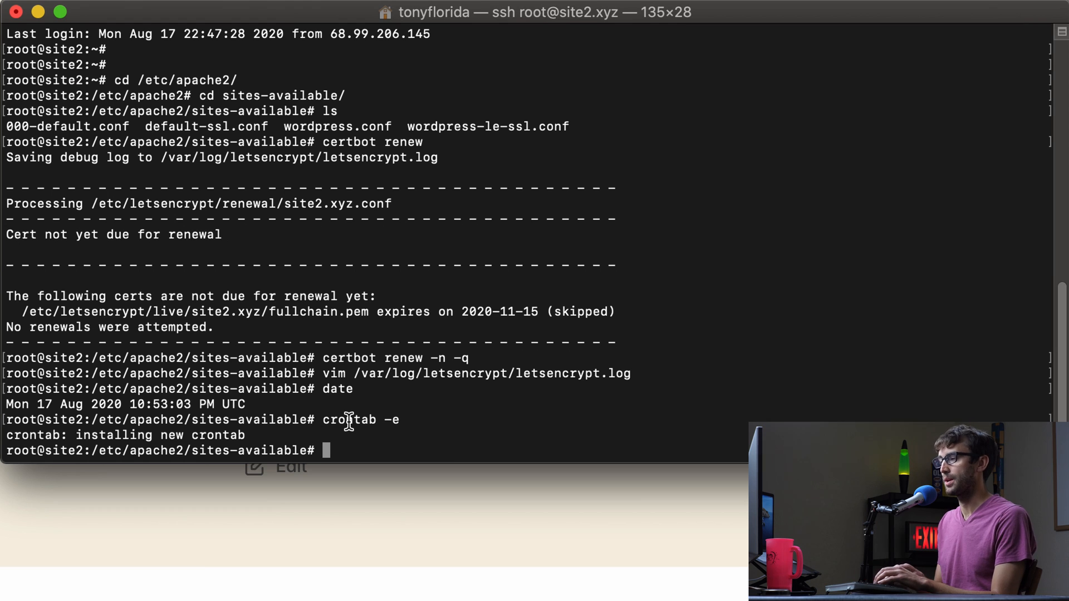